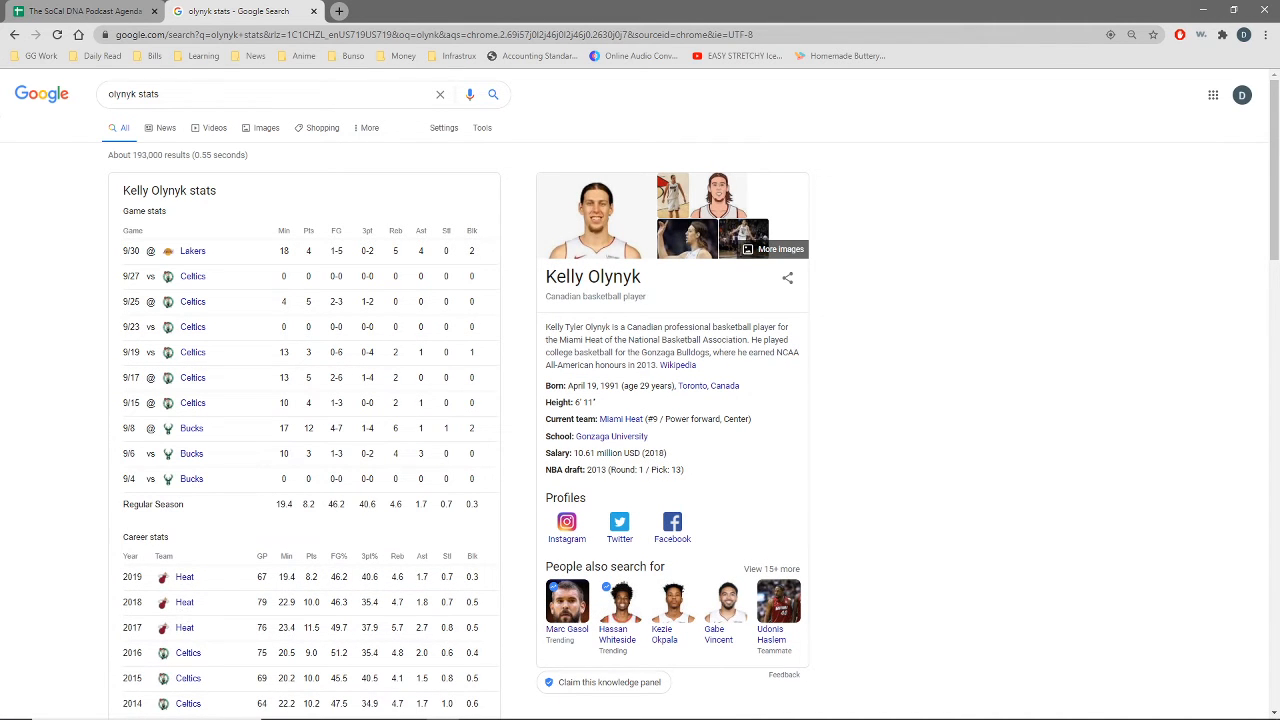
Step: Expand Bam Adebayo's knowledge panel via 'More stats' to show his game log and career stats by season
scroll(down, 3)
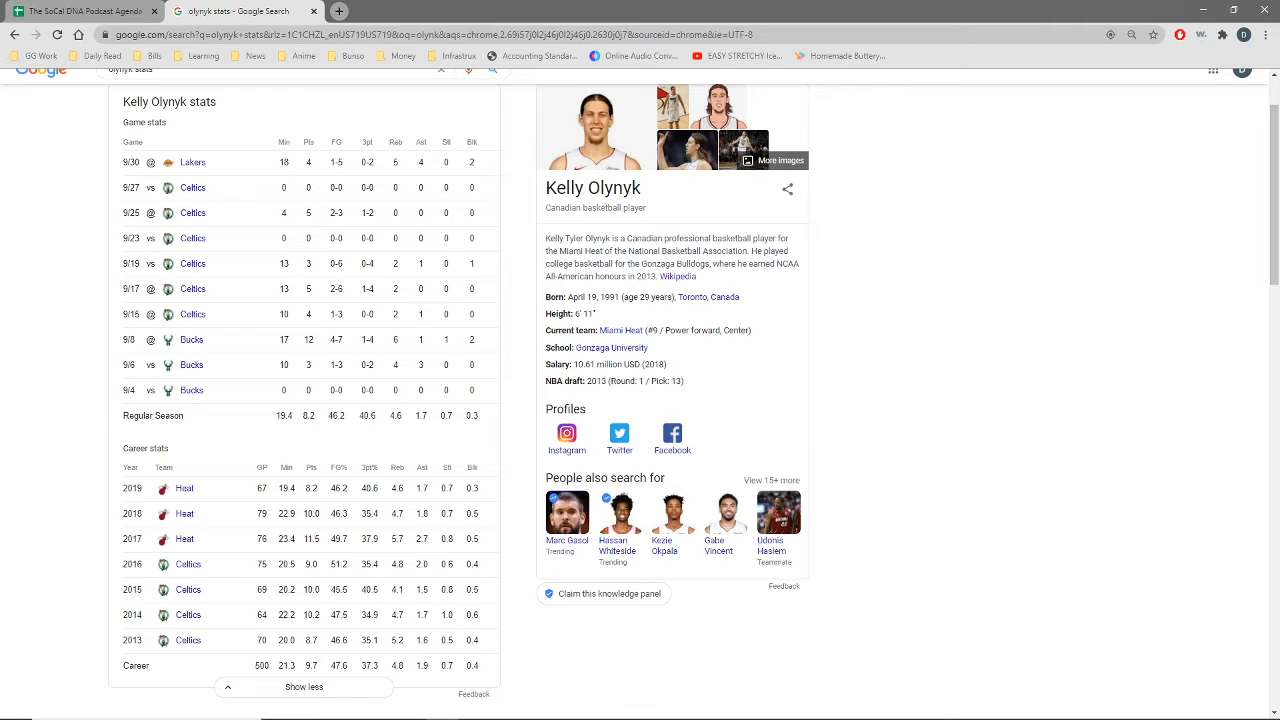
scroll(down, 3)
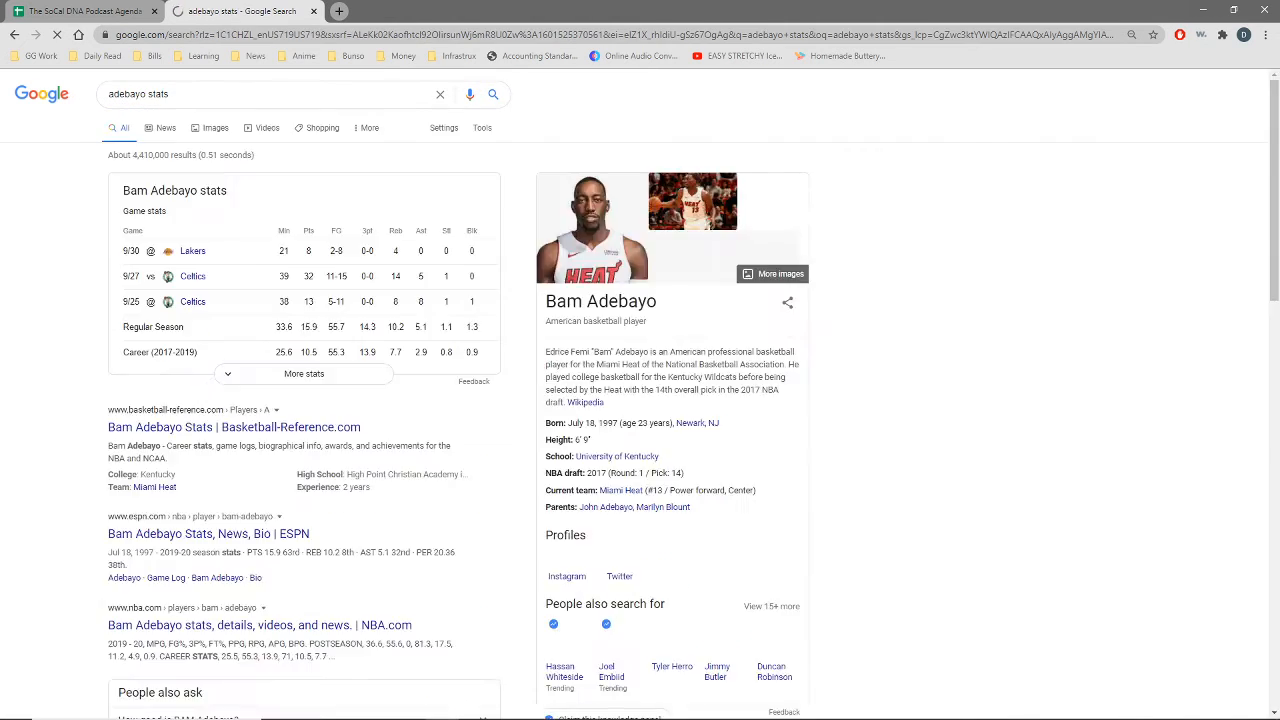
click(304, 374)
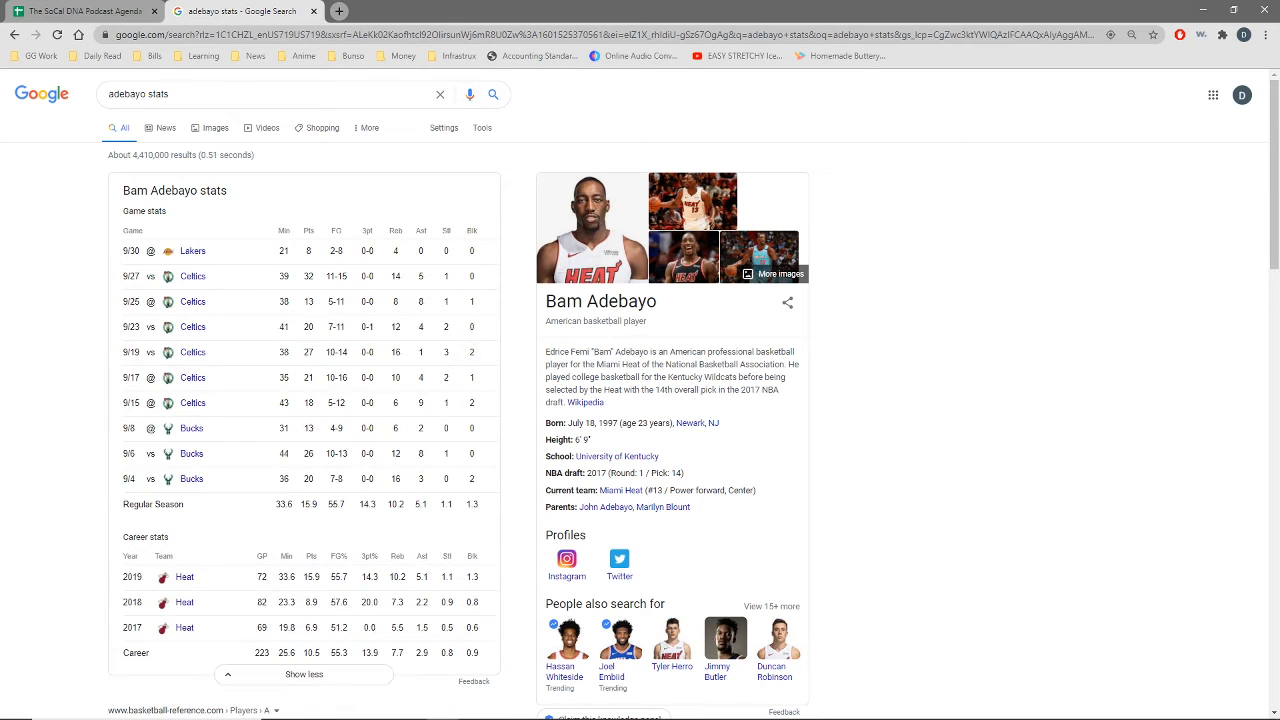